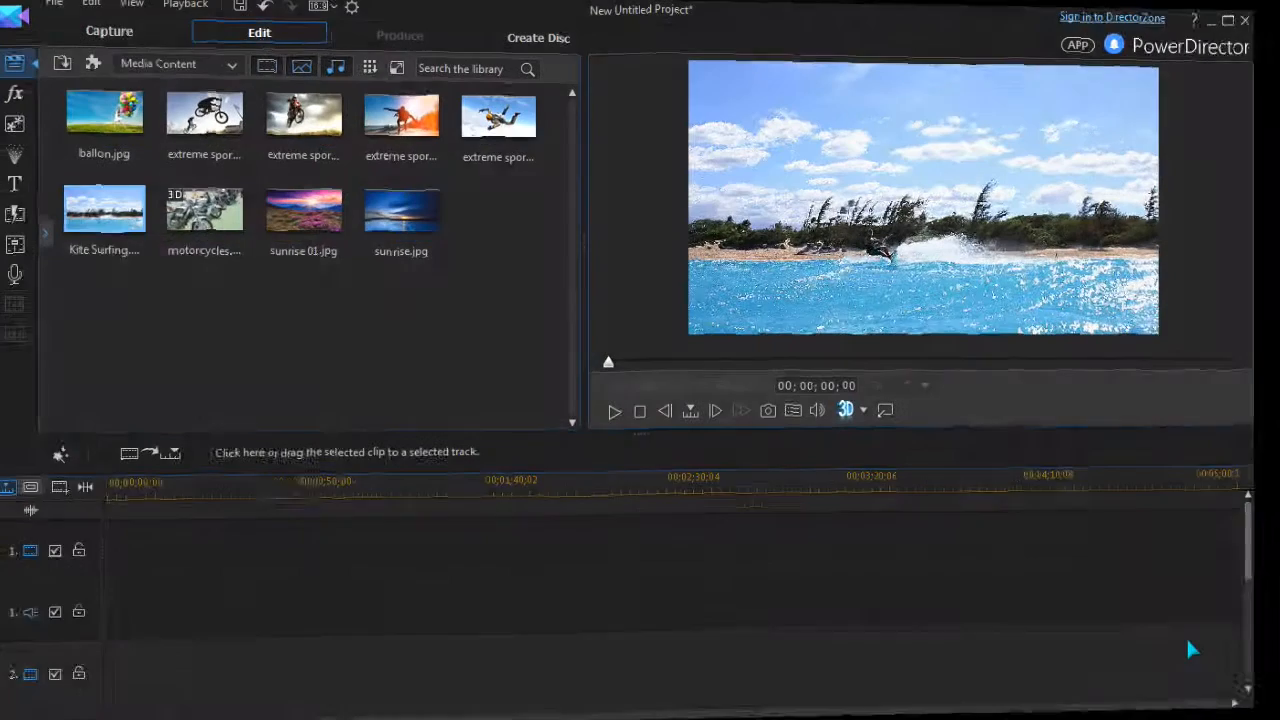
Step: Show PowerDirector's plug-in list, including MultiCam Designer, Theme Designer and Screen Recorder
{"action": "left_click", "coordinate": [109, 31]}
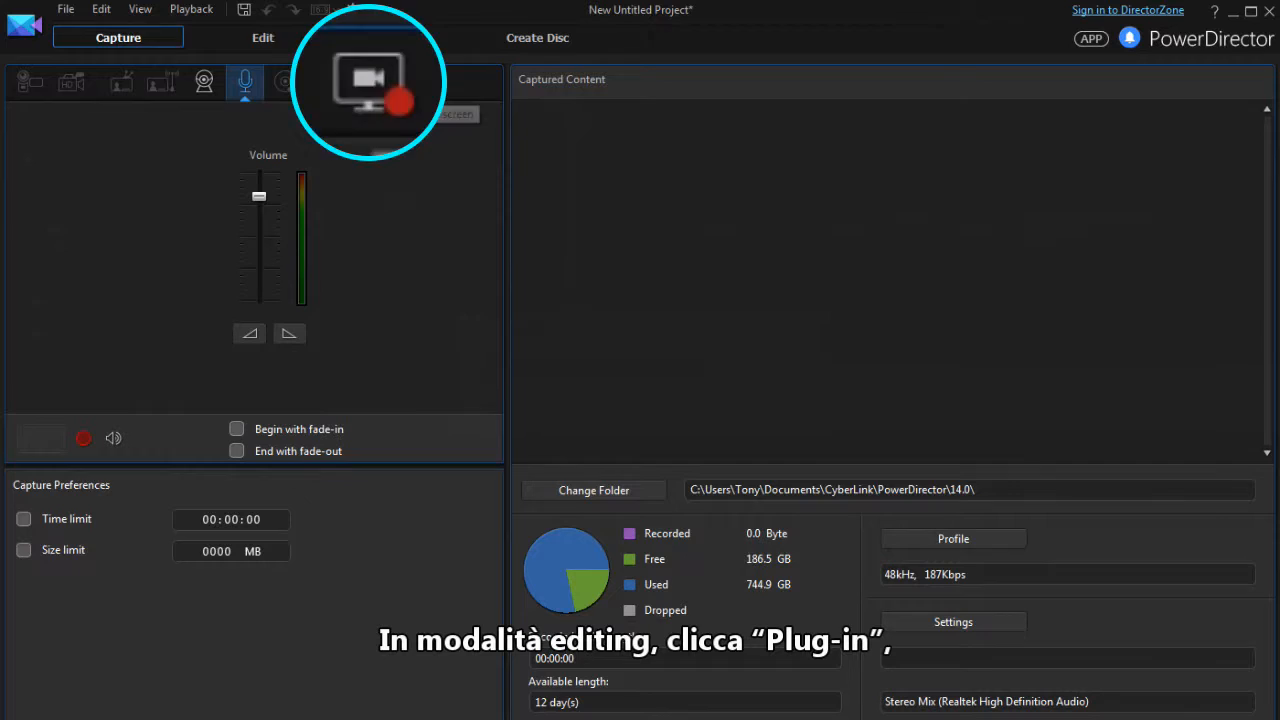
{"action": "left_click", "coordinate": [263, 37]}
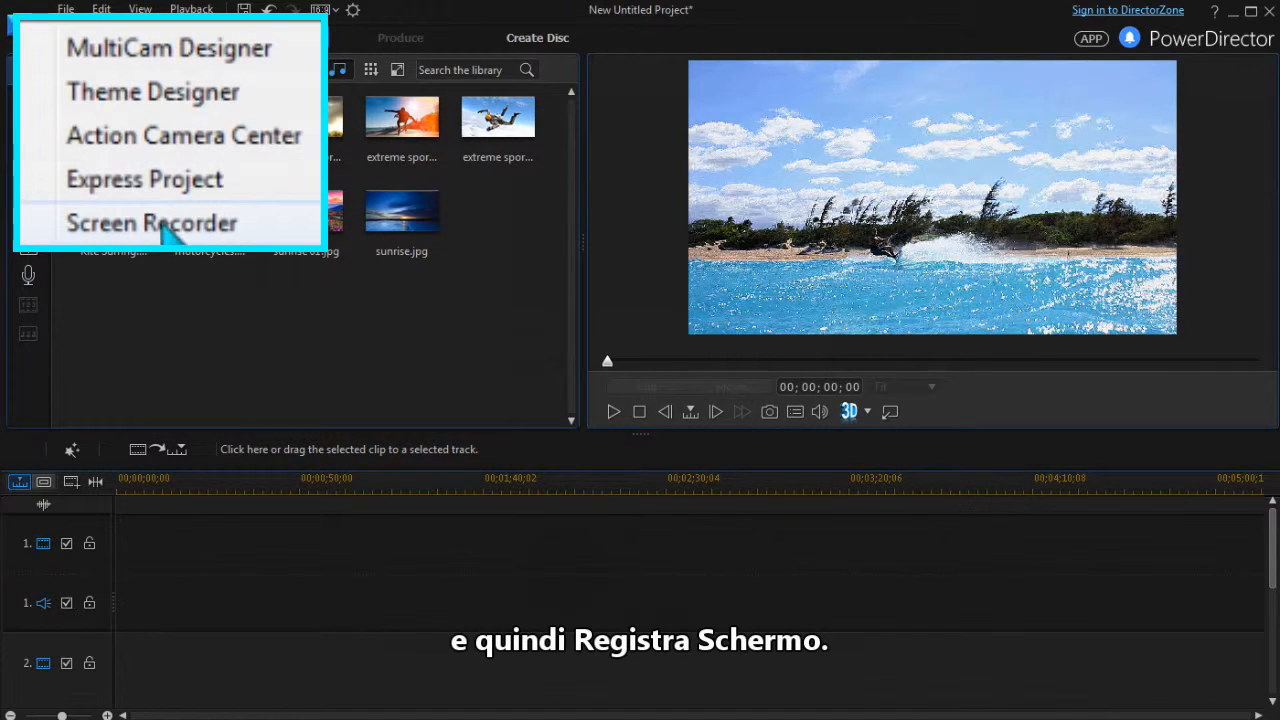
Step: Record the racing game with Screen Recorder and import the clip into the timeline
{"action": "left_click", "coordinate": [151, 222]}
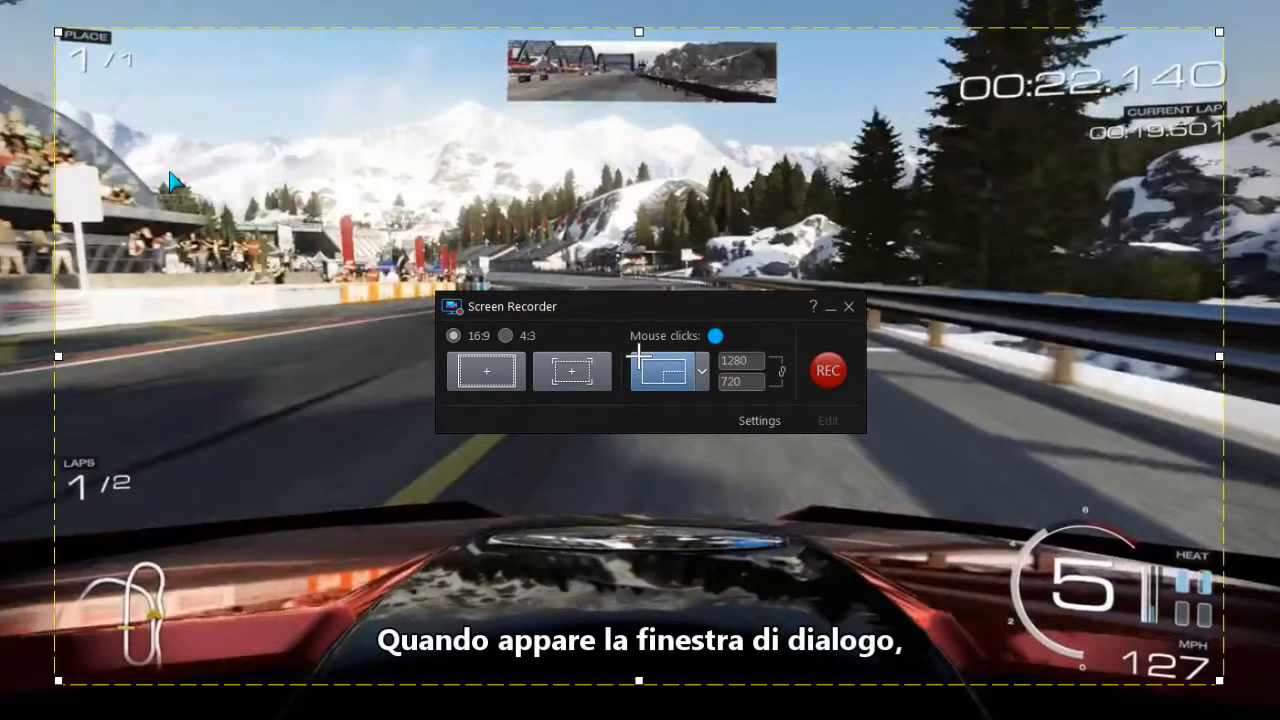
{"action": "left_click", "coordinate": [759, 420]}
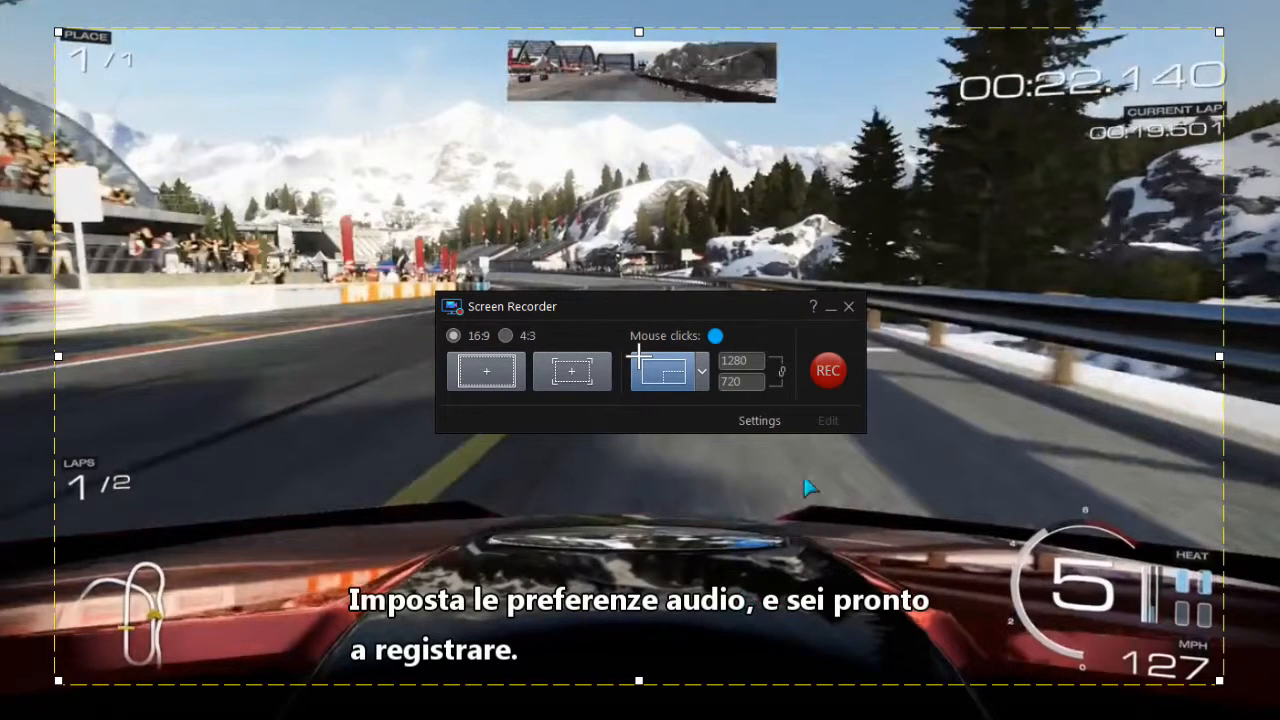
{"action": "left_click", "coordinate": [828, 371]}
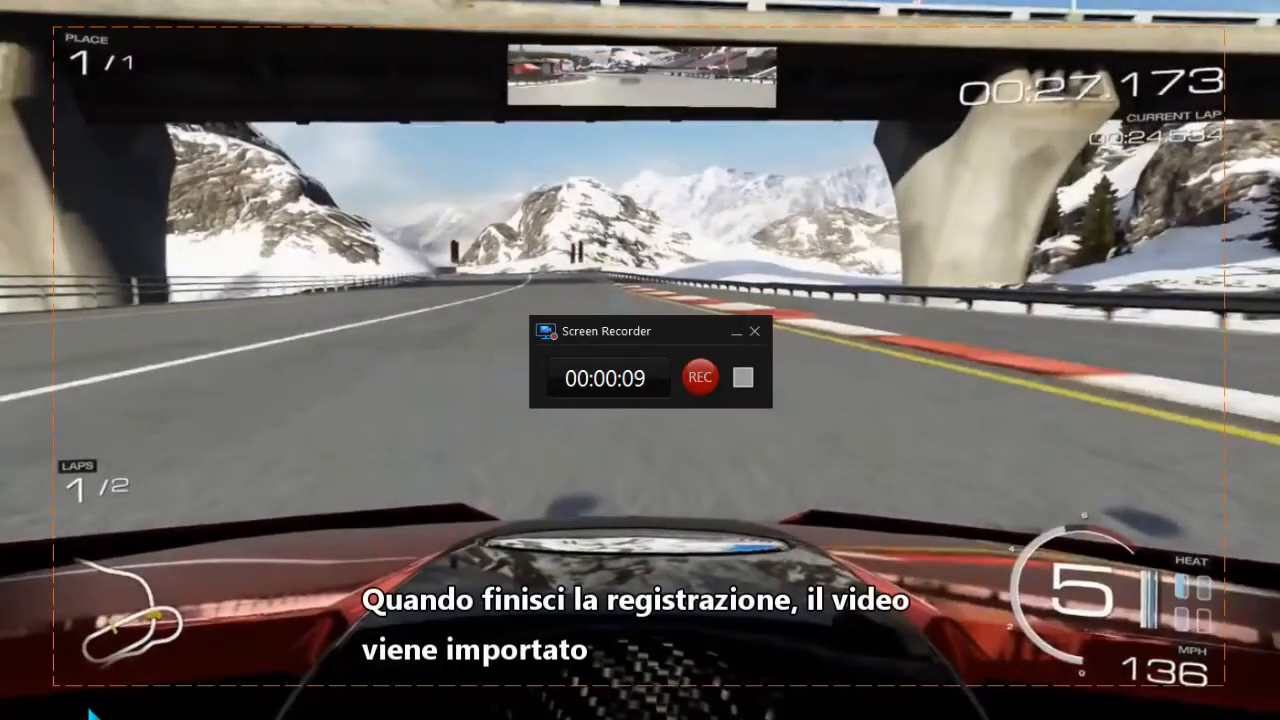
{"action": "left_click", "coordinate": [743, 378]}
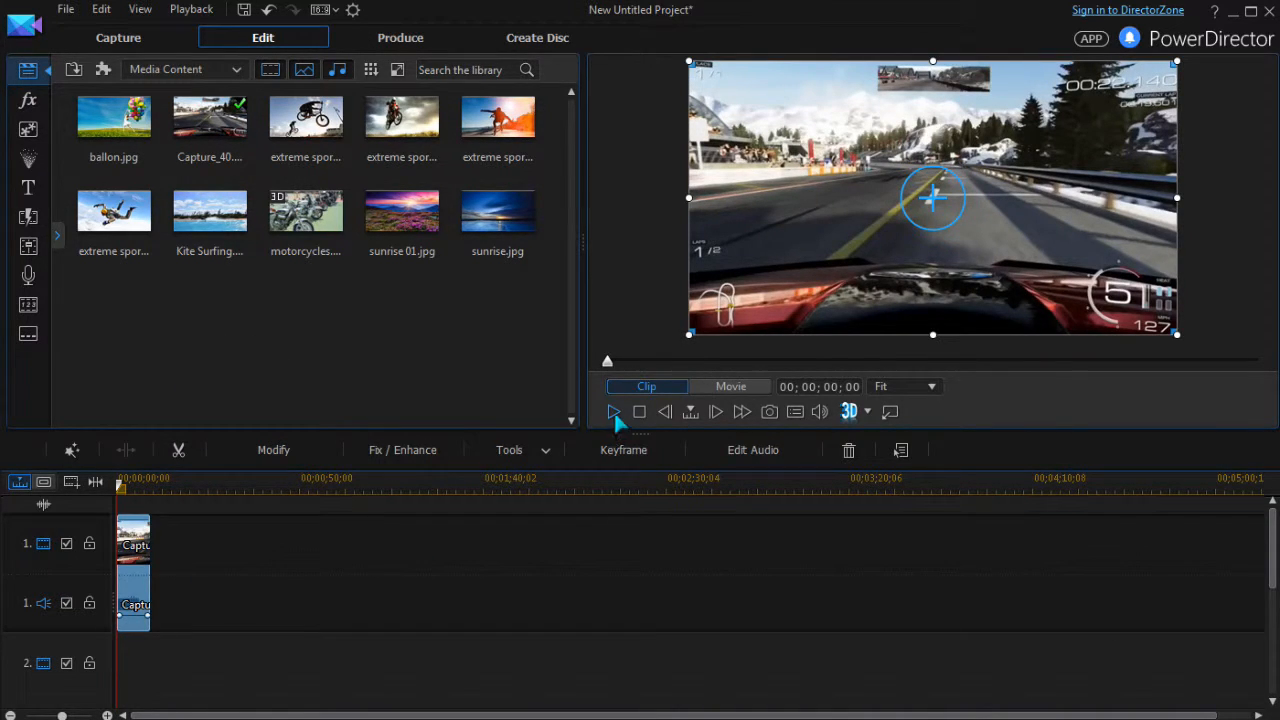
{"action": "left_click", "coordinate": [614, 411]}
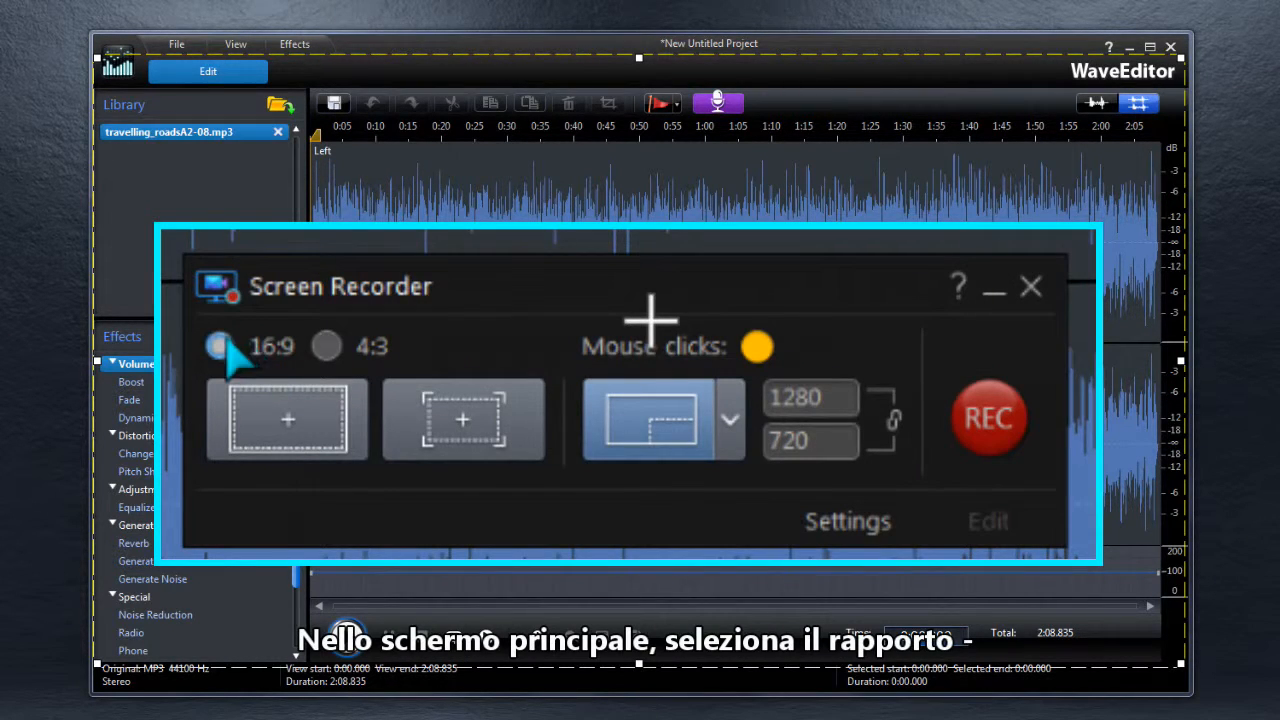
Step: Choose the 16:9 capture ratio and bring up the recording settings
{"action": "left_click", "coordinate": [329, 345]}
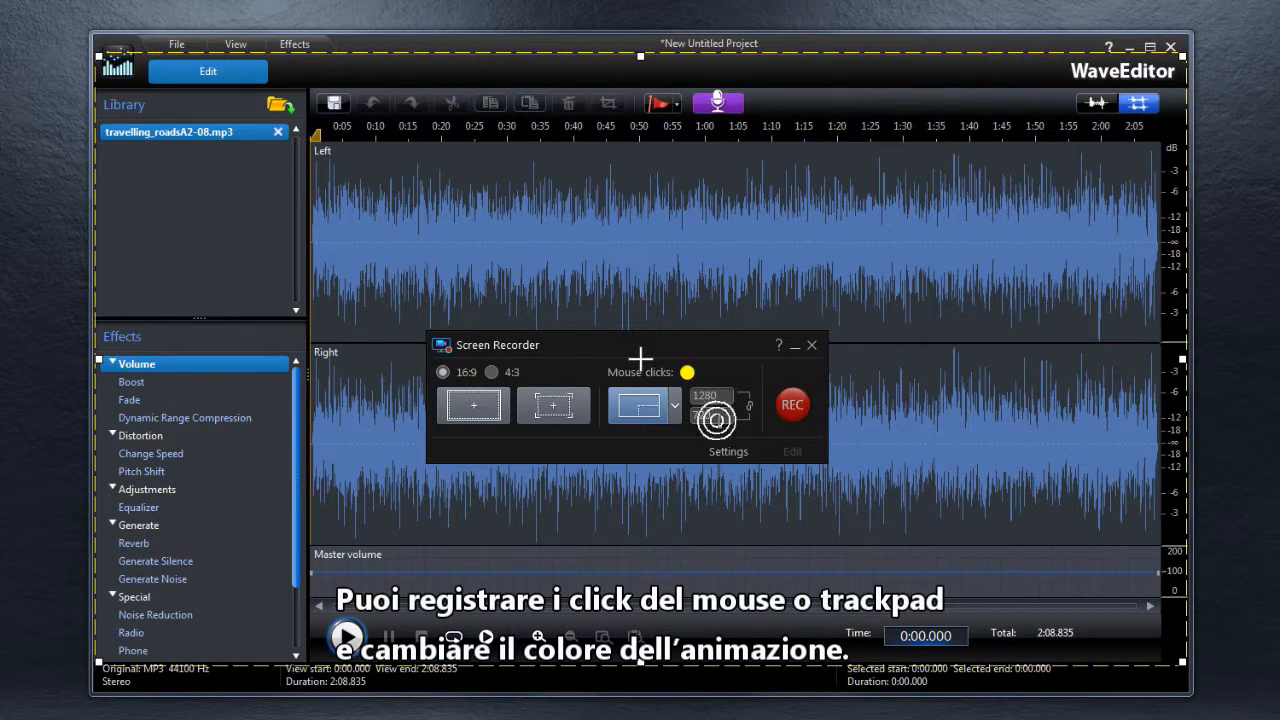
{"action": "left_click", "coordinate": [728, 451]}
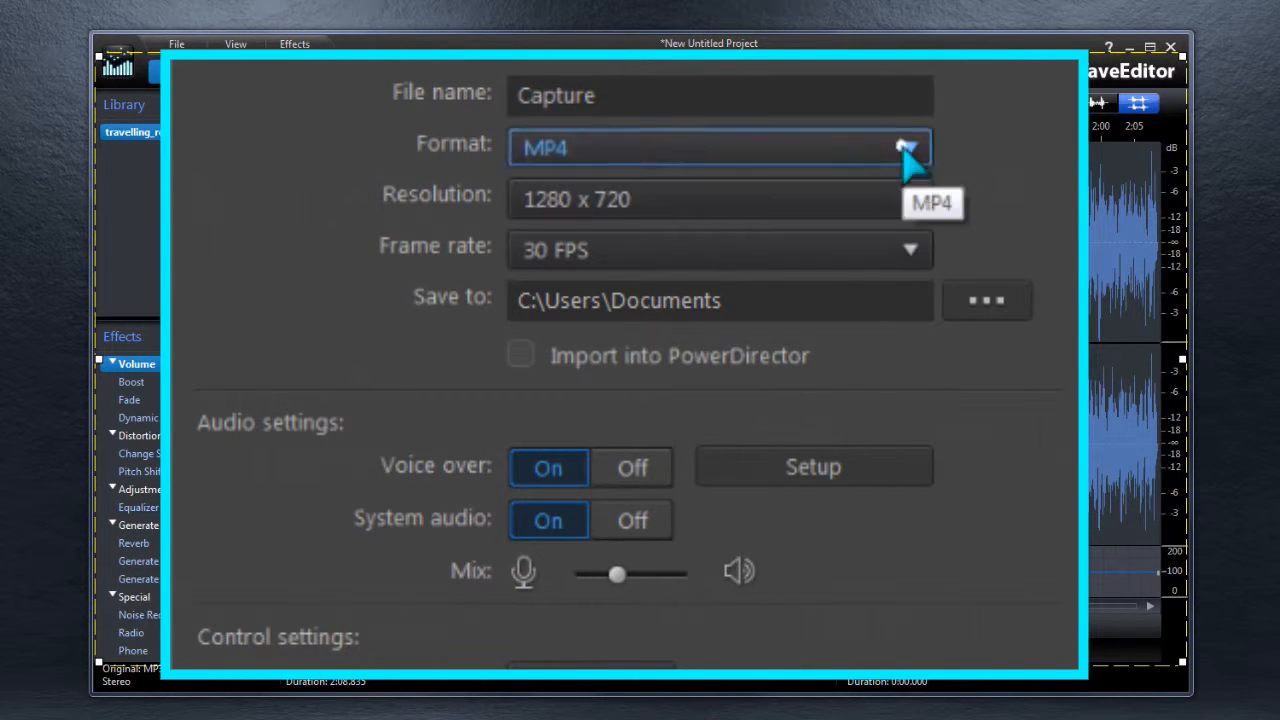
Step: Review the available video format options in the recorder settings
{"action": "left_click", "coordinate": [908, 195]}
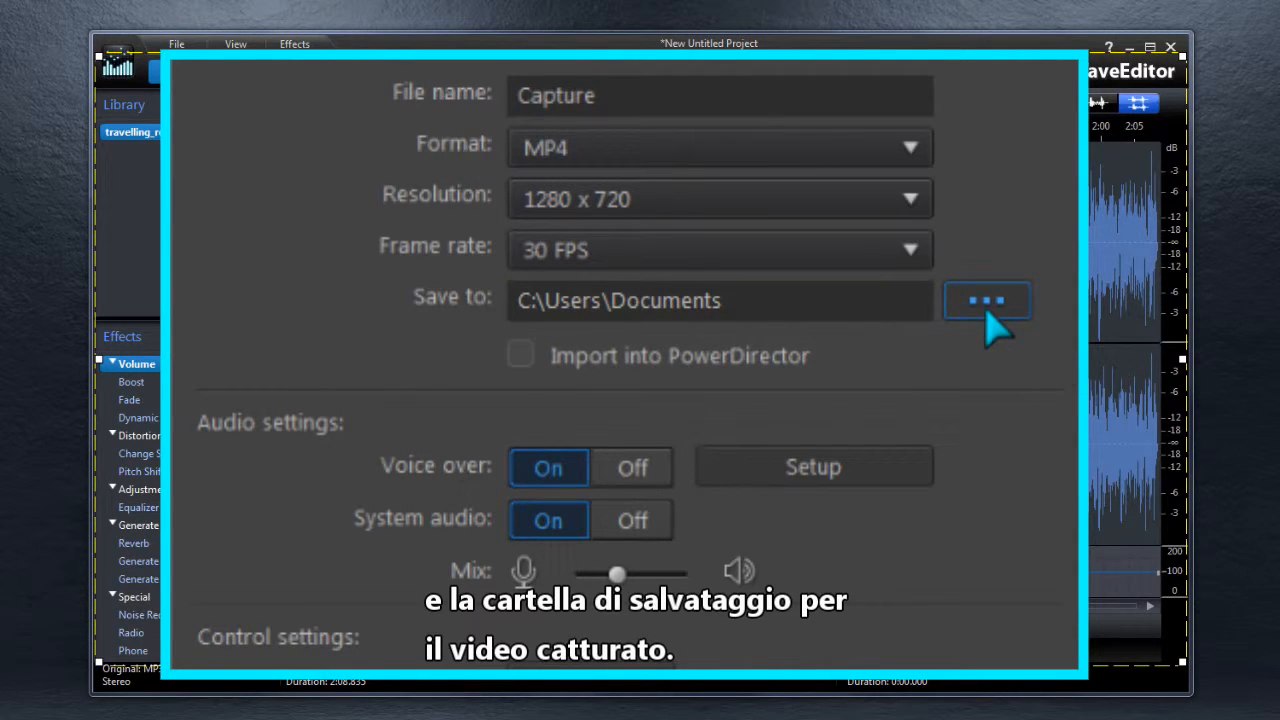
{"action": "mouse_move", "coordinate": [600, 510]}
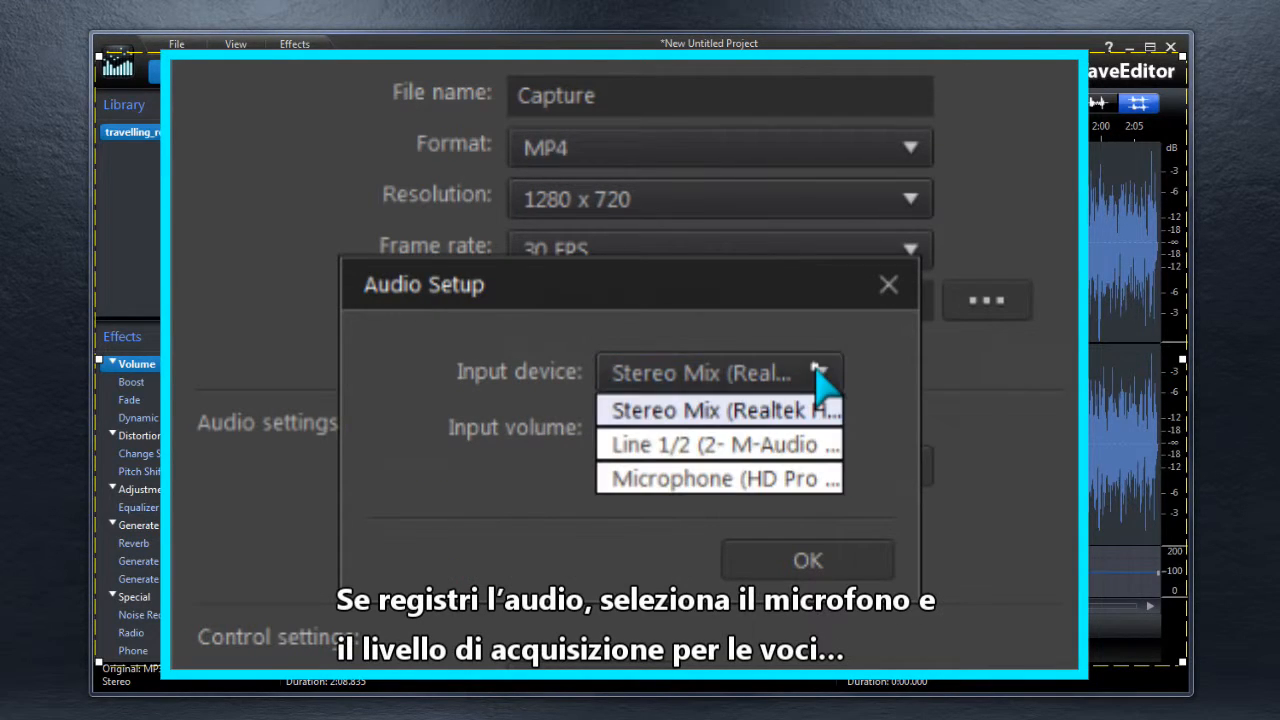
Step: Use M-Audio Line 1/2 as audio input with raised input volume and confirm
{"action": "left_click", "coordinate": [720, 444]}
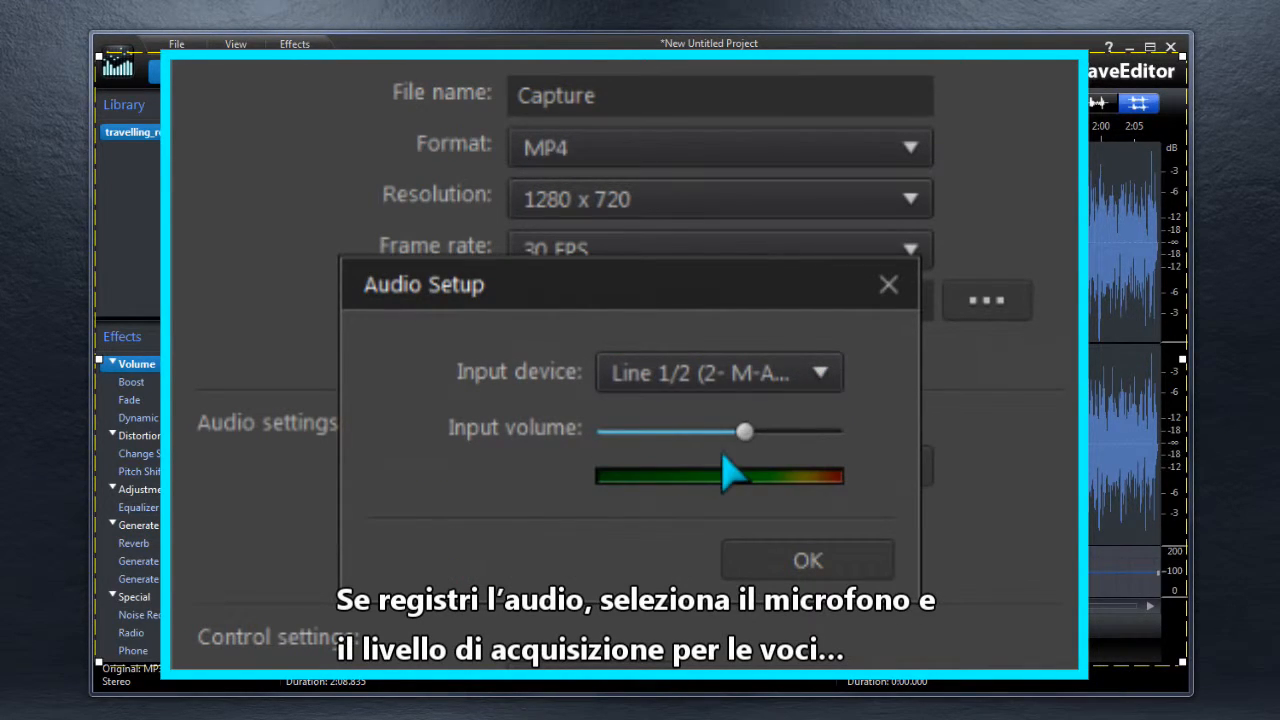
{"action": "left_click_drag", "start_coordinate": [744, 431], "coordinate": [768, 431]}
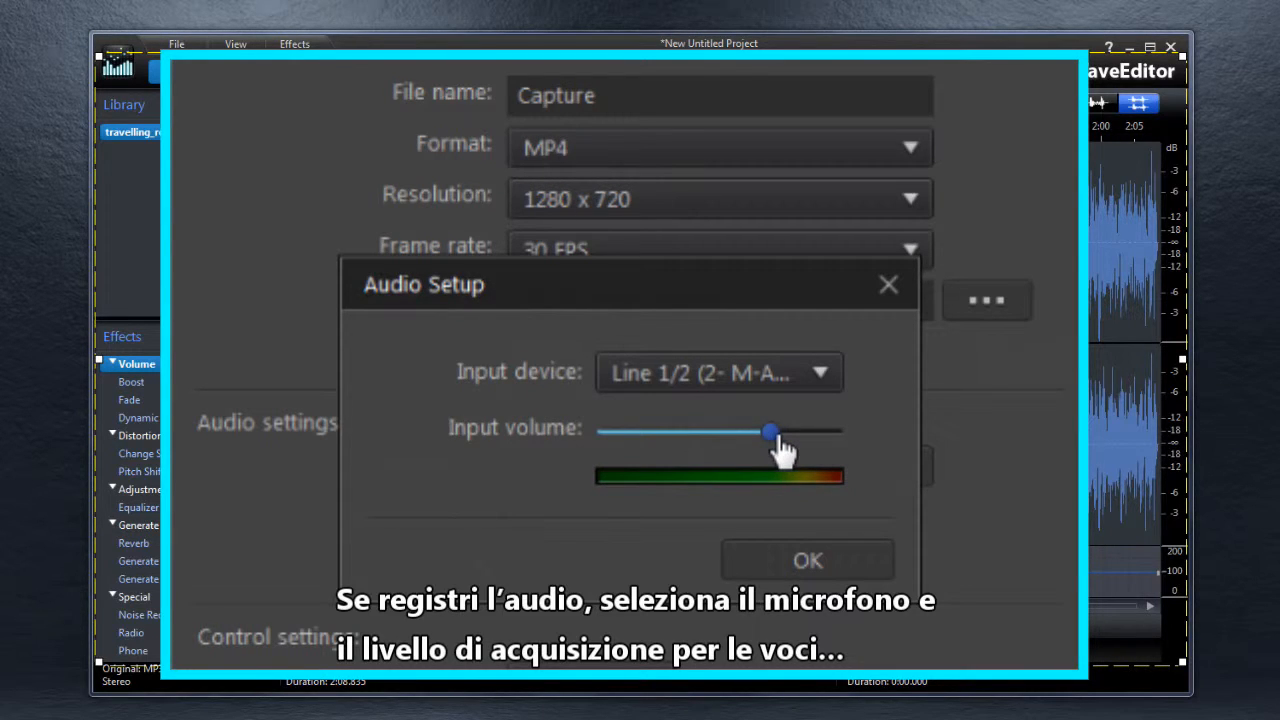
{"action": "left_click", "coordinate": [807, 560]}
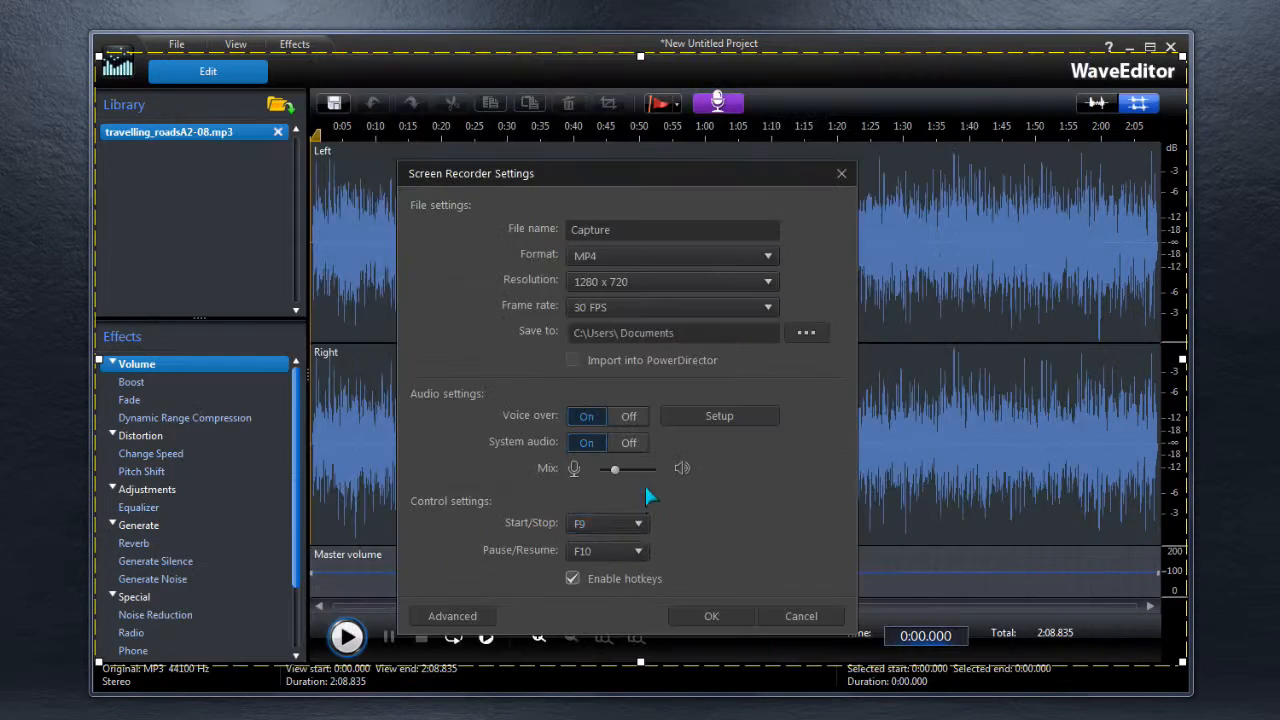
Step: Confirm Screen Recorder Settings with OK, leaving the recorder panel over PhotoDirector
{"action": "left_click", "coordinate": [607, 523]}
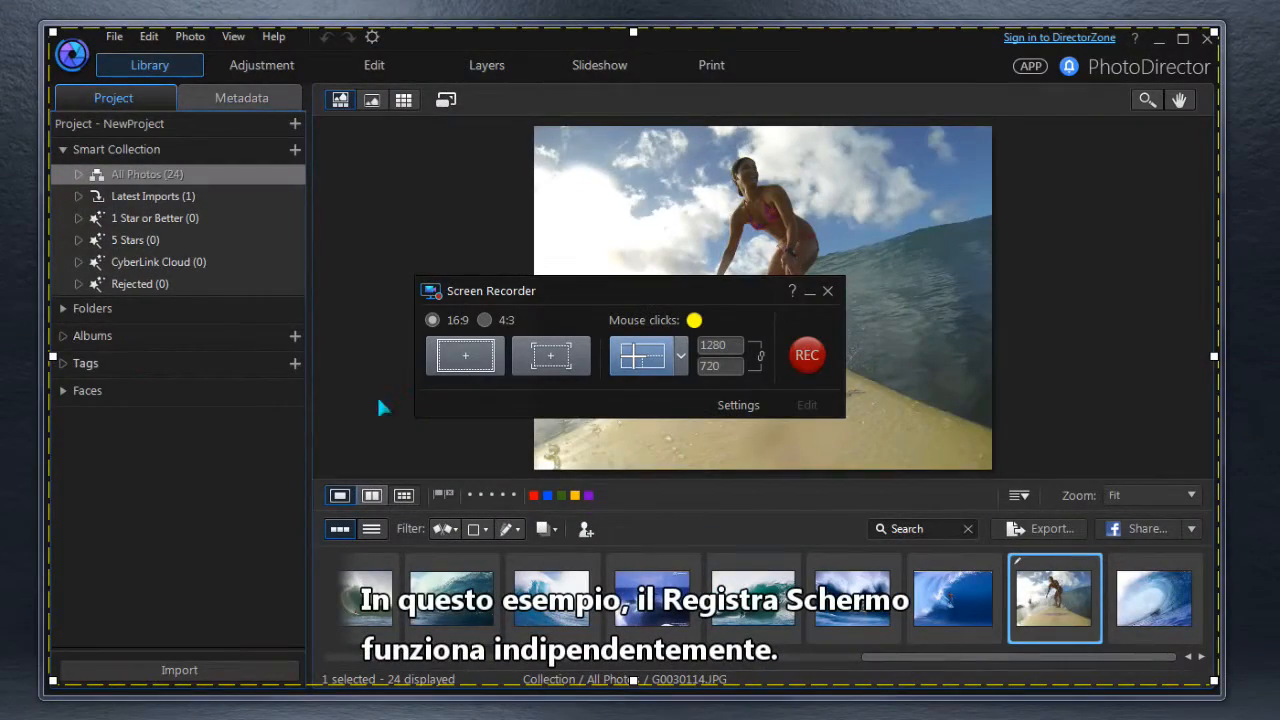
Step: Enable 'Create .mrk file when recording' in Advanced settings and confirm all dialogs
{"action": "left_click", "coordinate": [738, 405]}
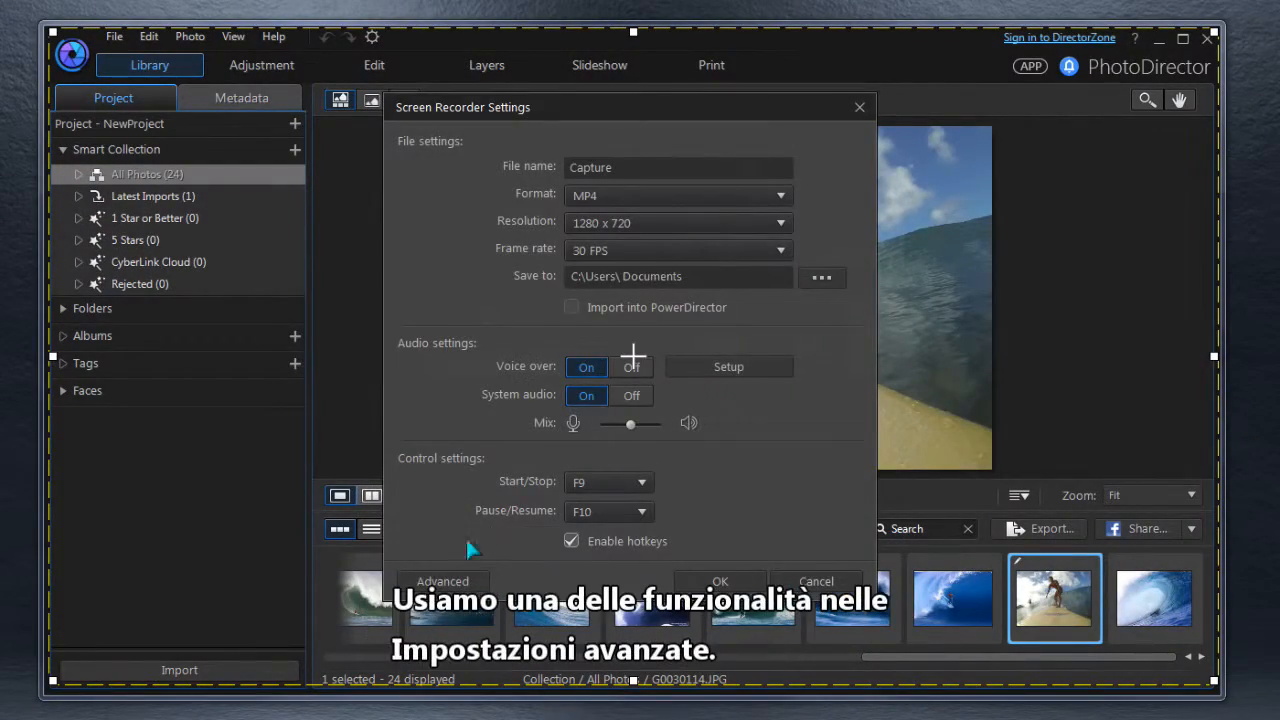
{"action": "left_click", "coordinate": [442, 581]}
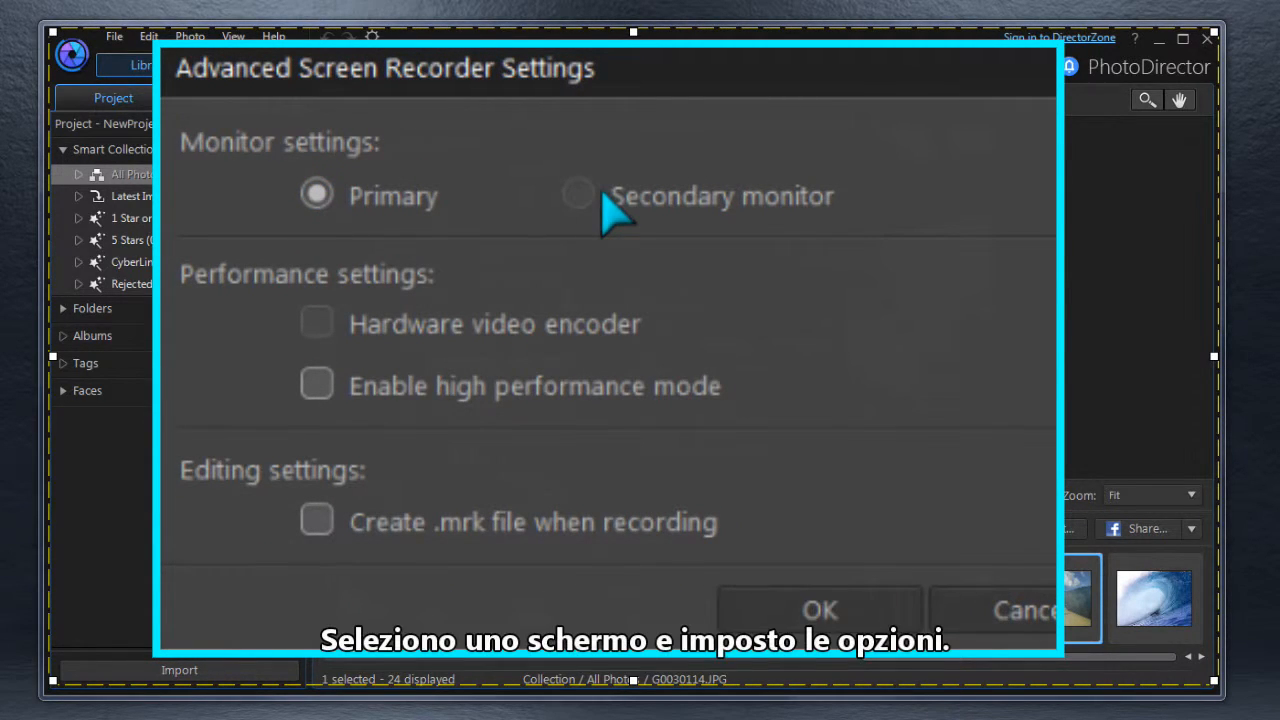
{"action": "mouse_move", "coordinate": [655, 345]}
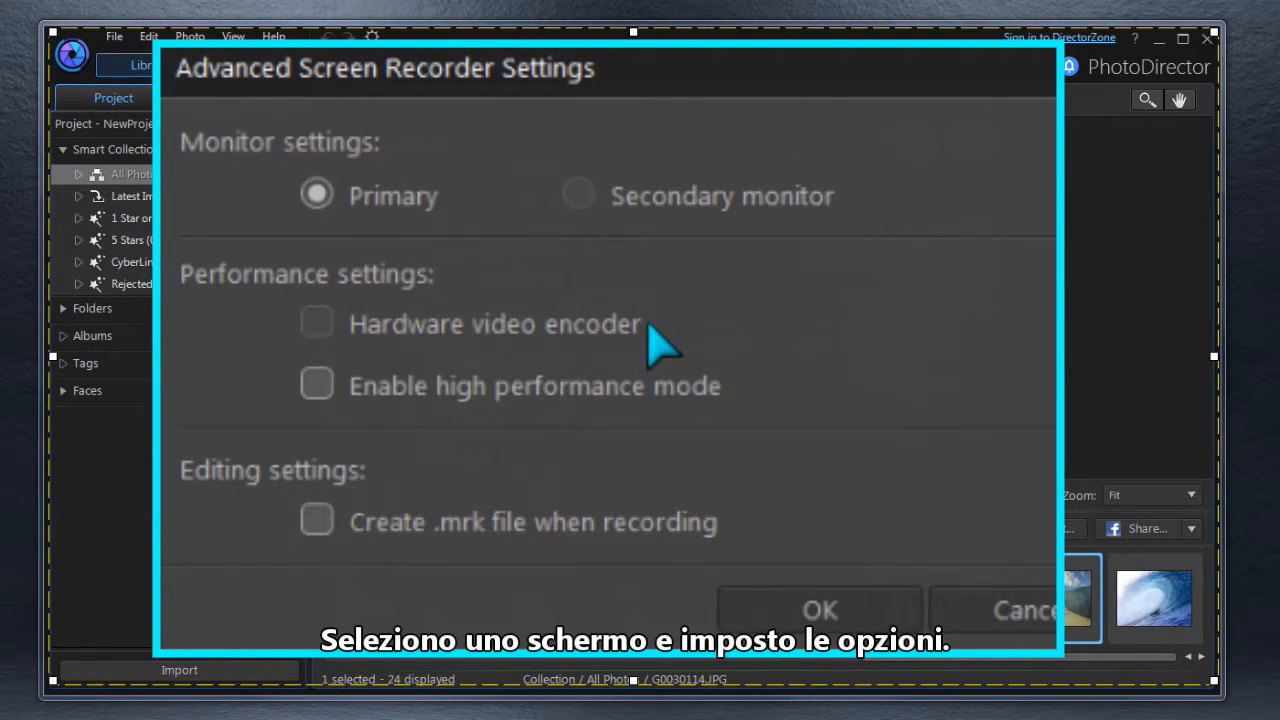
{"action": "mouse_move", "coordinate": [620, 405]}
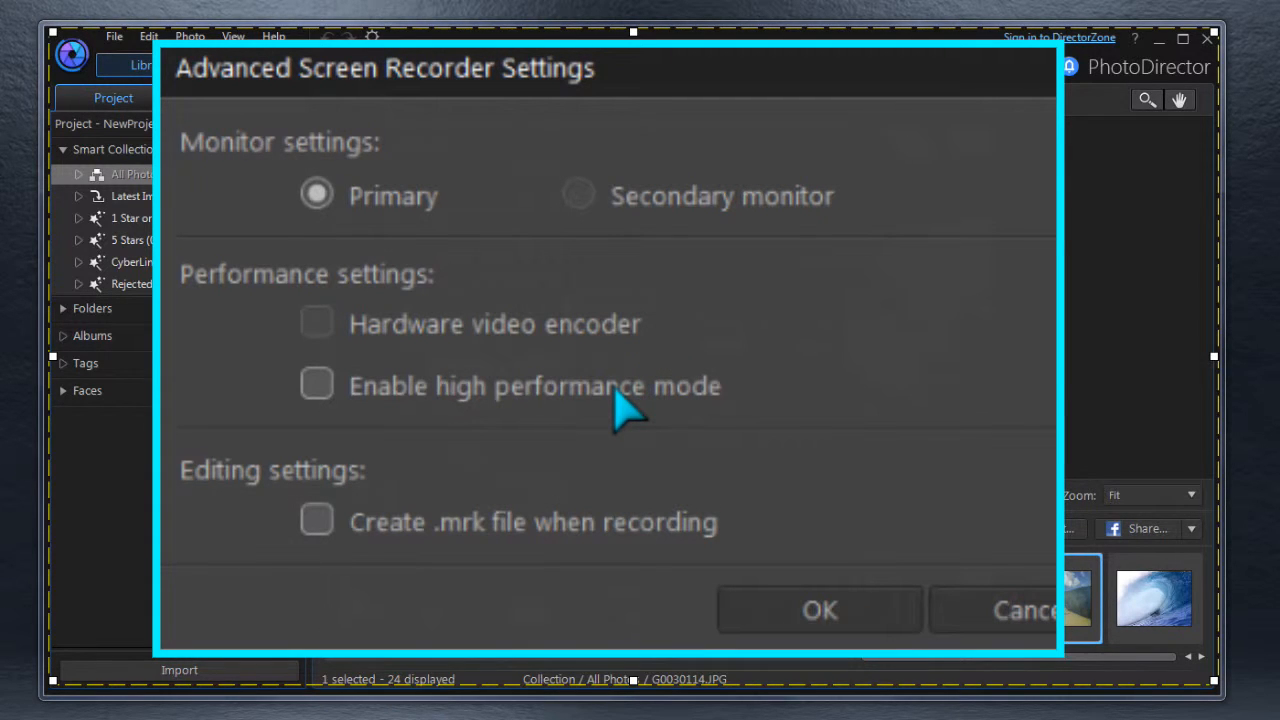
{"action": "left_click", "coordinate": [316, 521]}
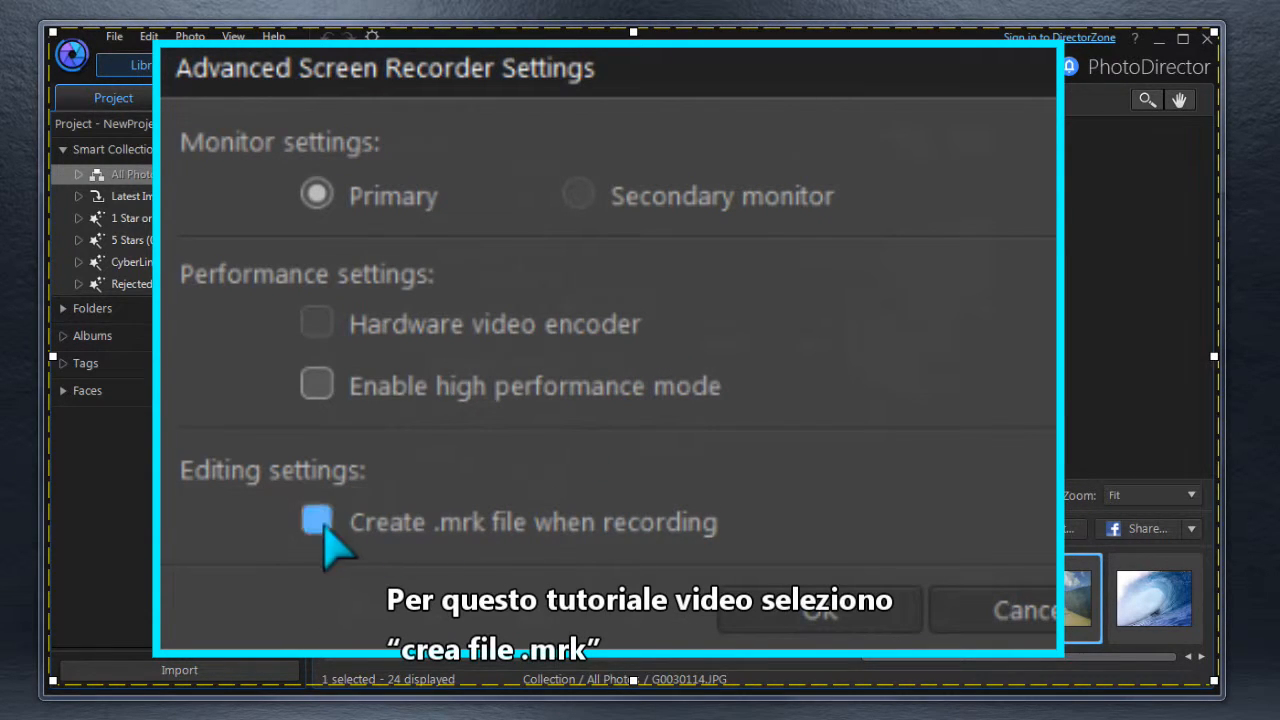
{"action": "left_click", "coordinate": [316, 521]}
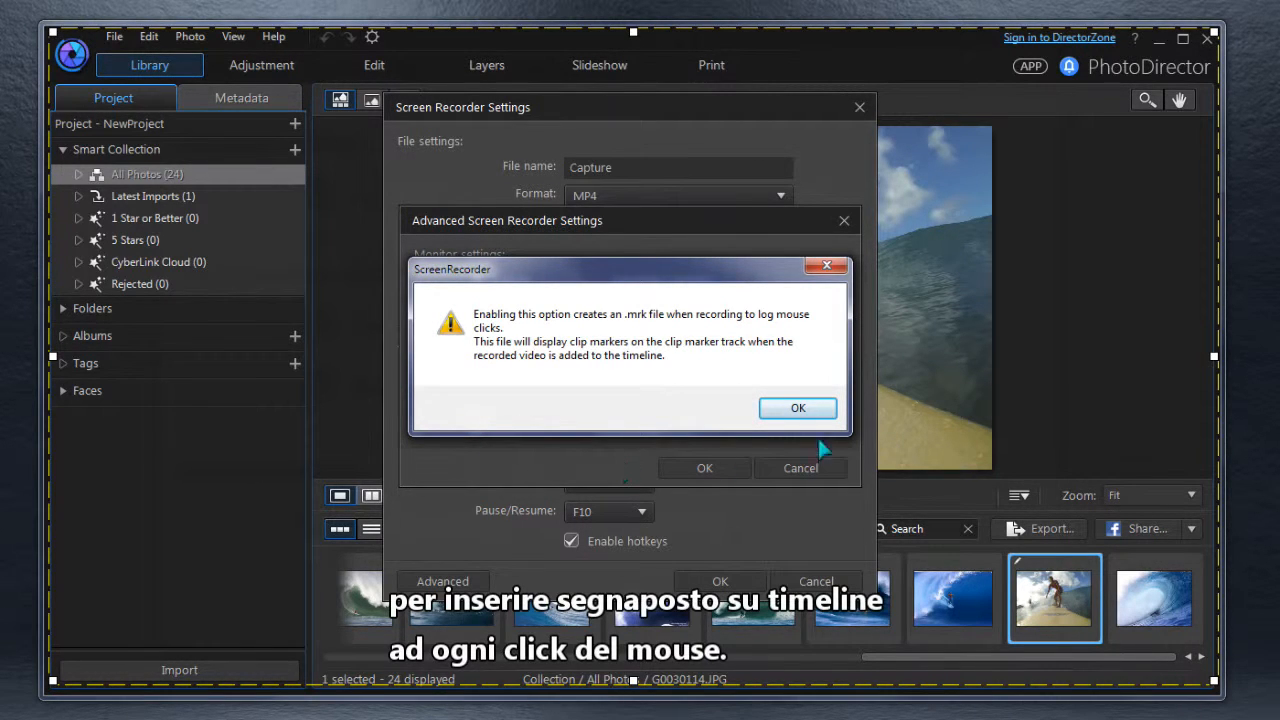
{"action": "left_click", "coordinate": [797, 408]}
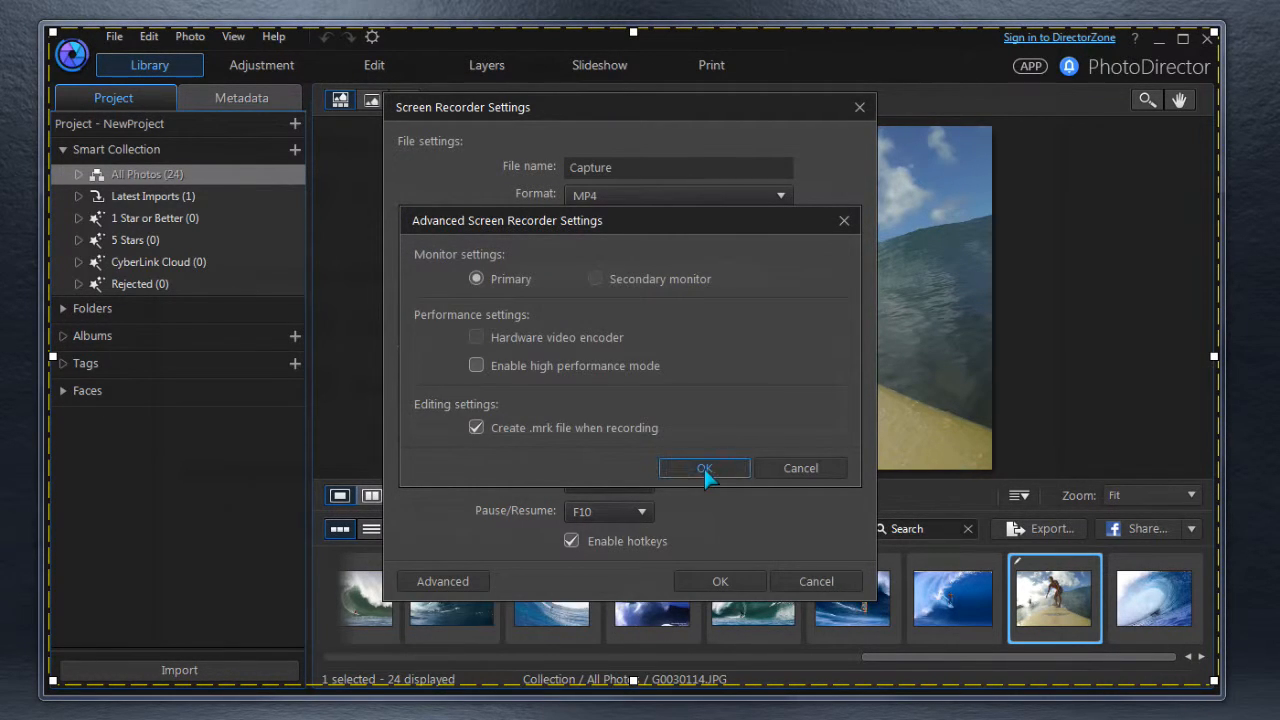
{"action": "left_click", "coordinate": [704, 468]}
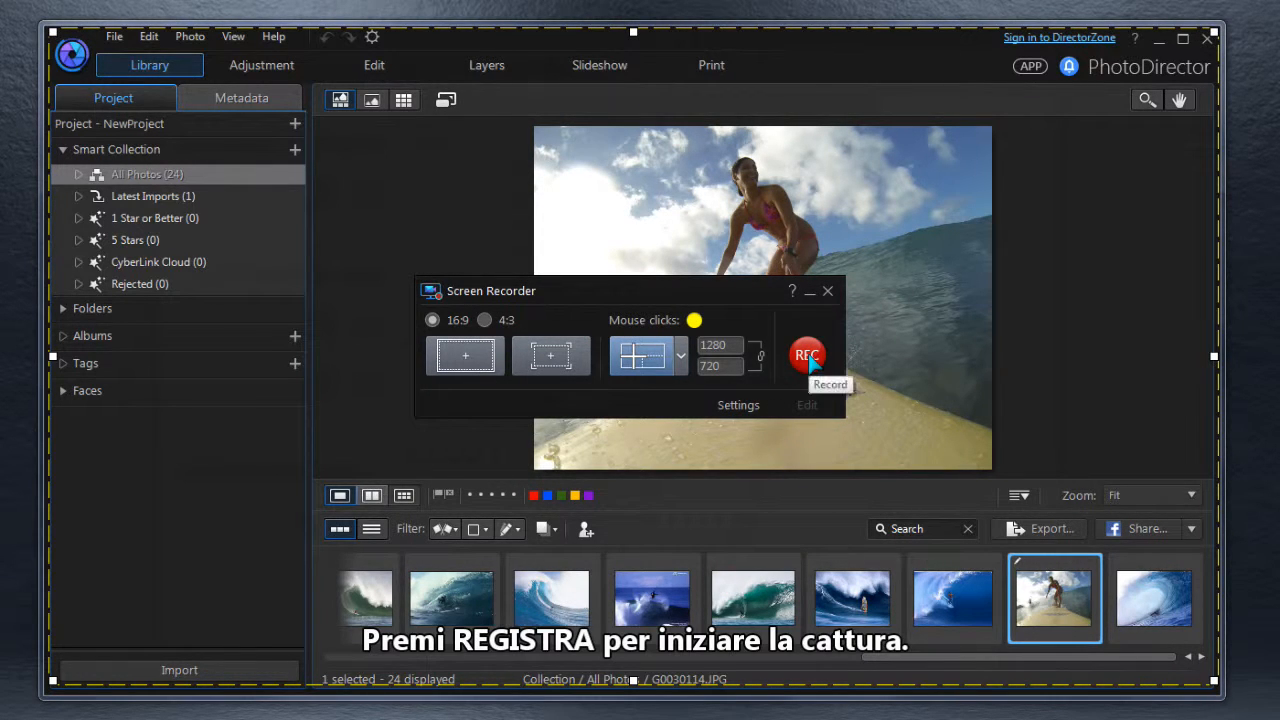
Step: Start recording, then crop the surfing photo to a 16x9 area in PhotoDirector
{"action": "left_click", "coordinate": [807, 355]}
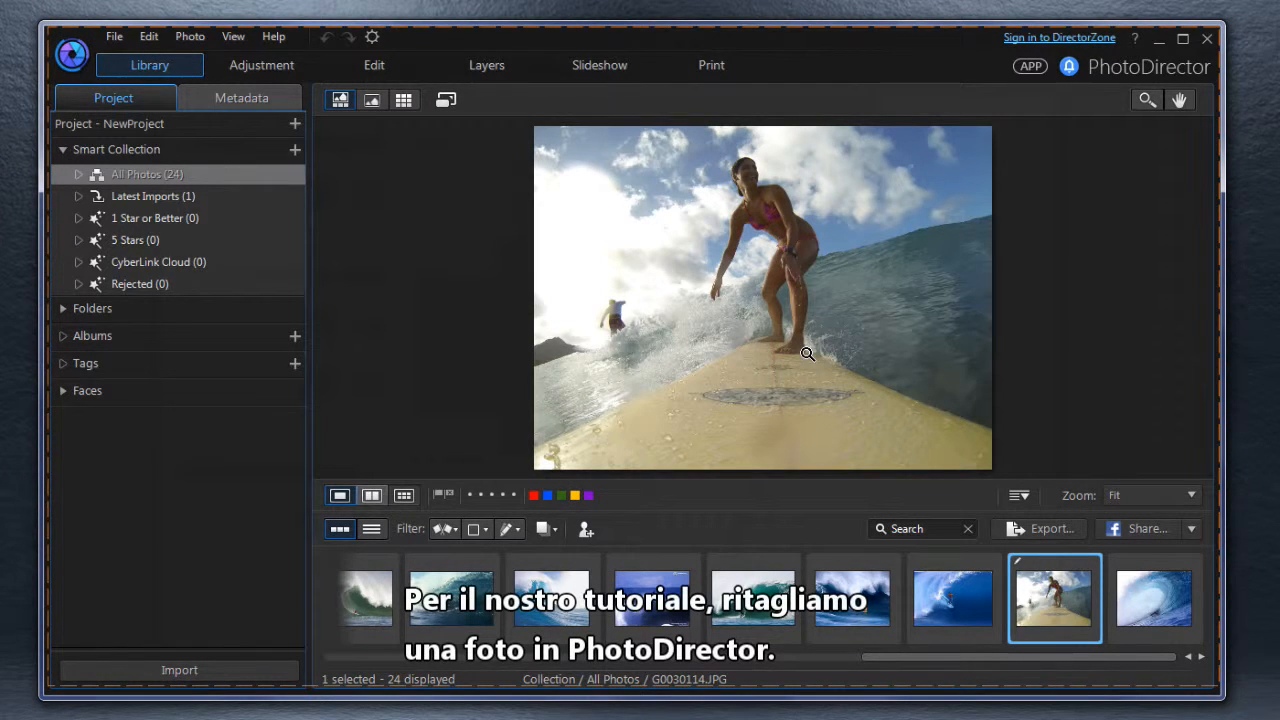
{"action": "left_click", "coordinate": [262, 64]}
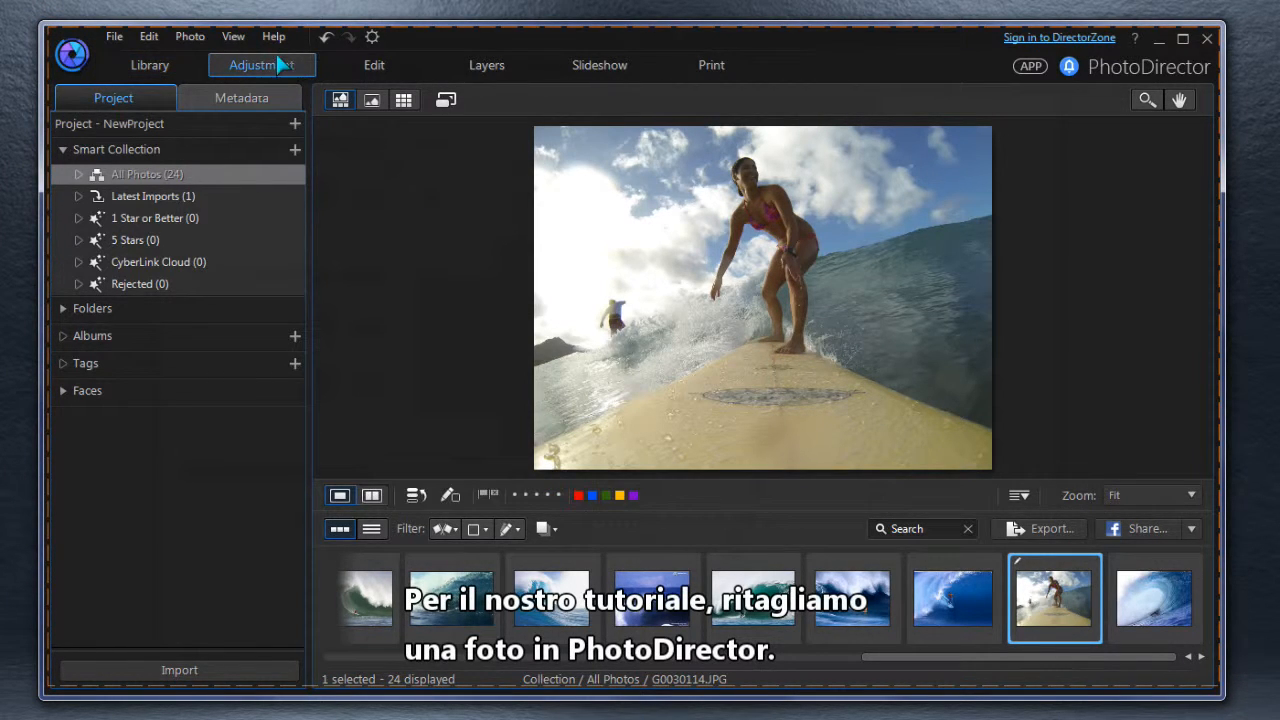
{"action": "left_click", "coordinate": [262, 65]}
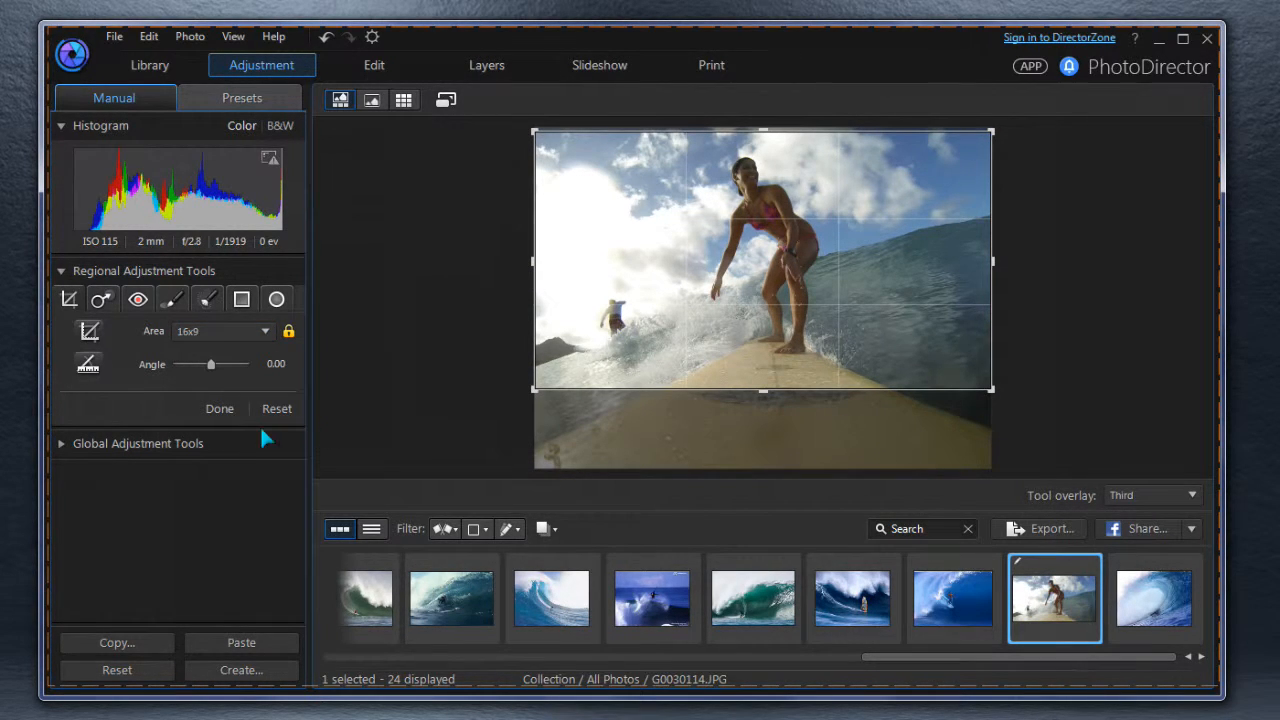
{"action": "left_click", "coordinate": [219, 408]}
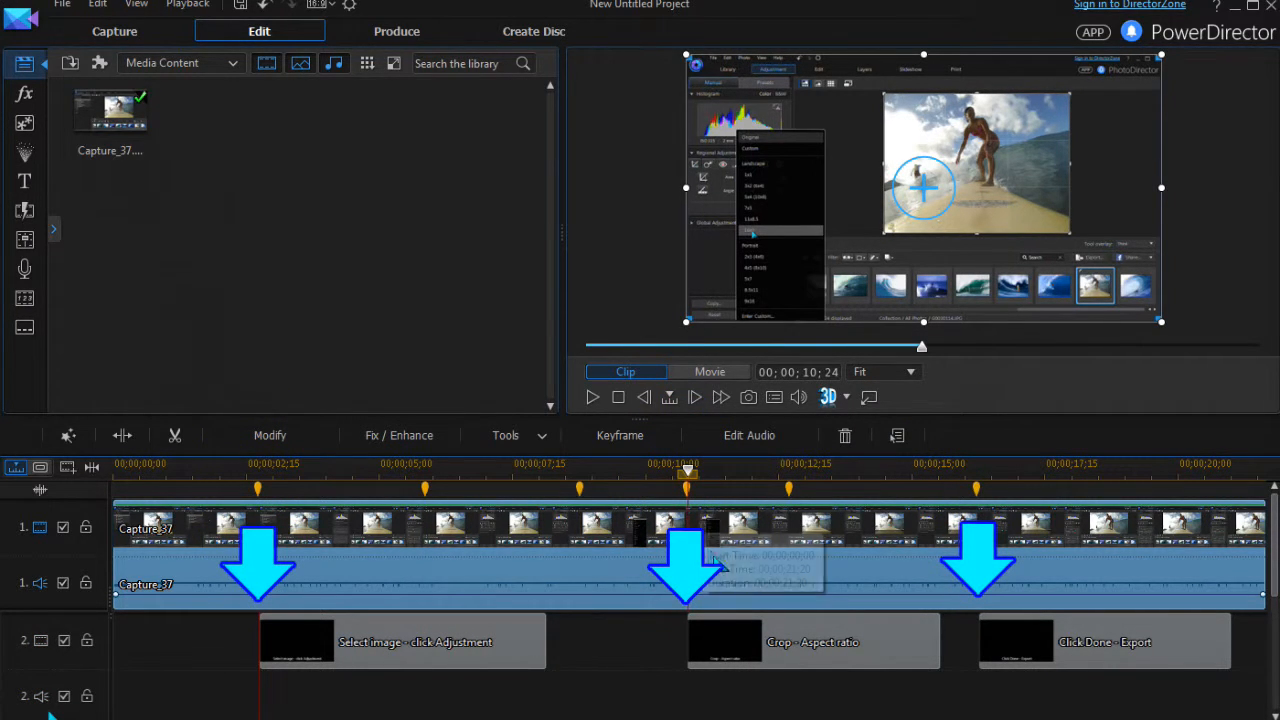
{"action": "mouse_move", "coordinate": [720, 565]}
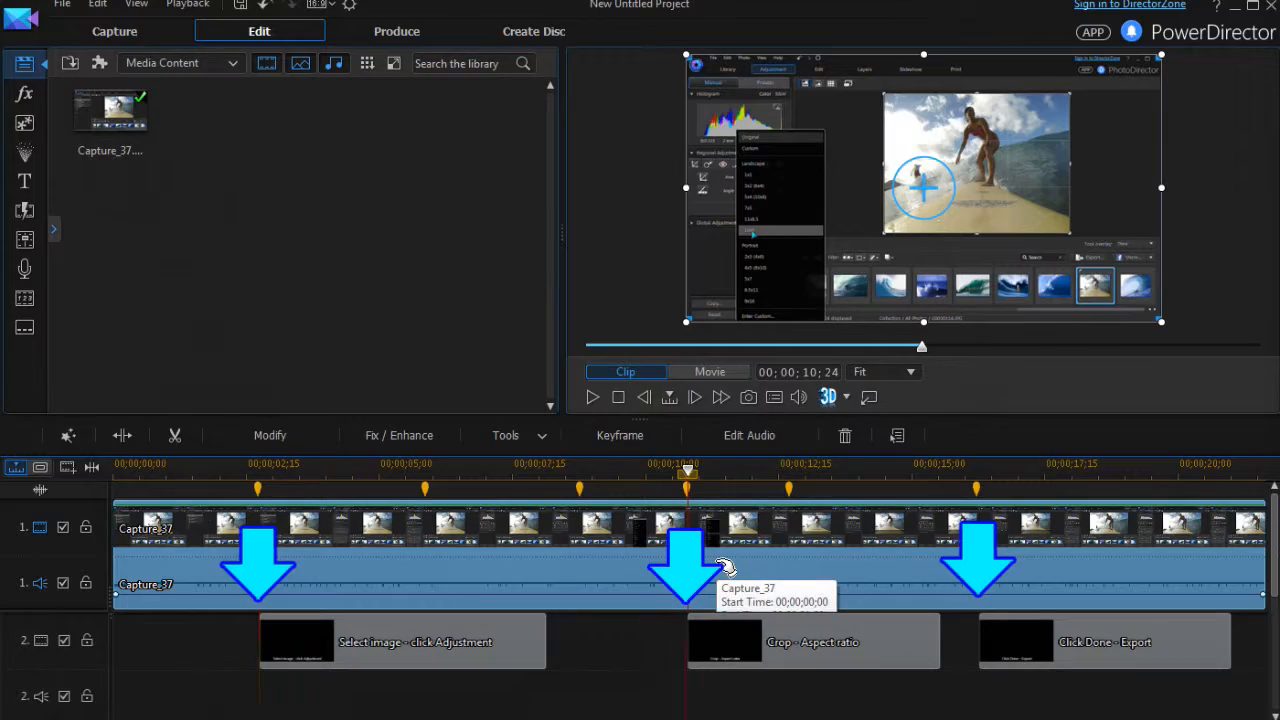